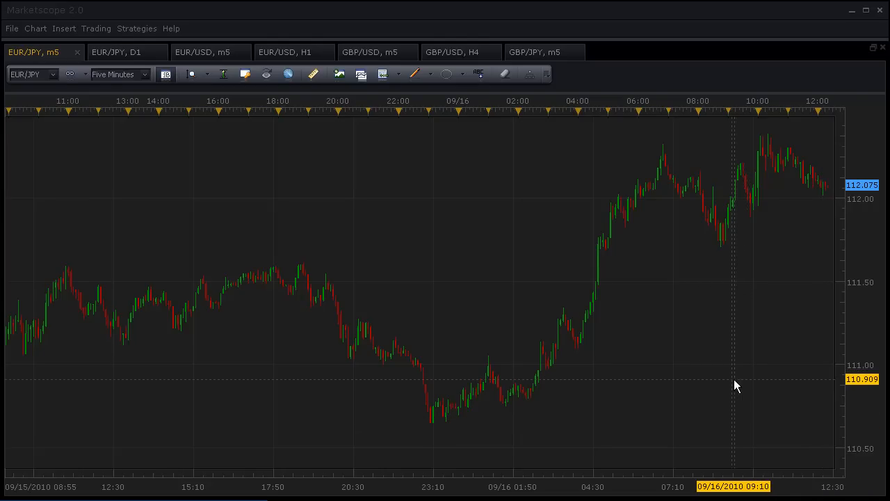
mouse_move(640, 315)
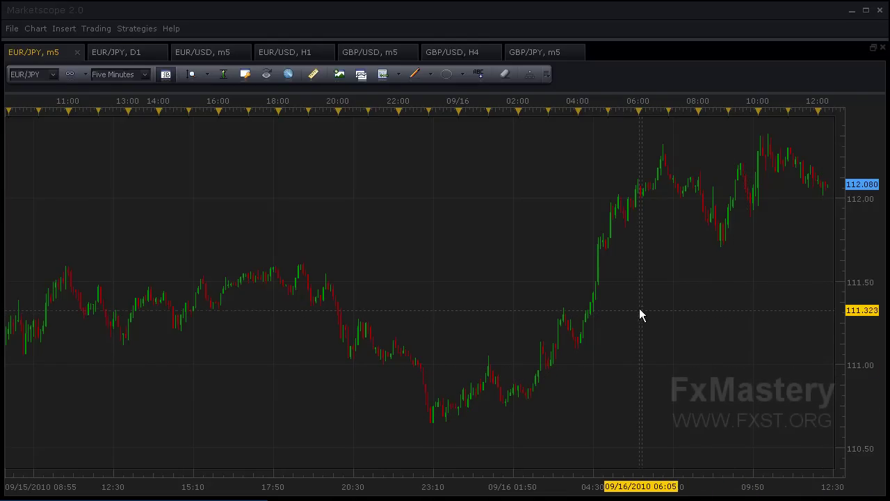
mouse_move(629, 270)
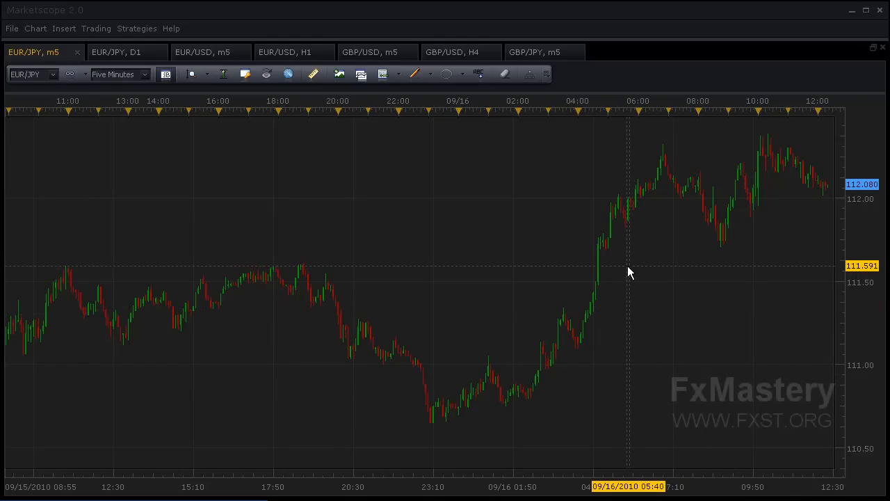
mouse_move(629, 270)
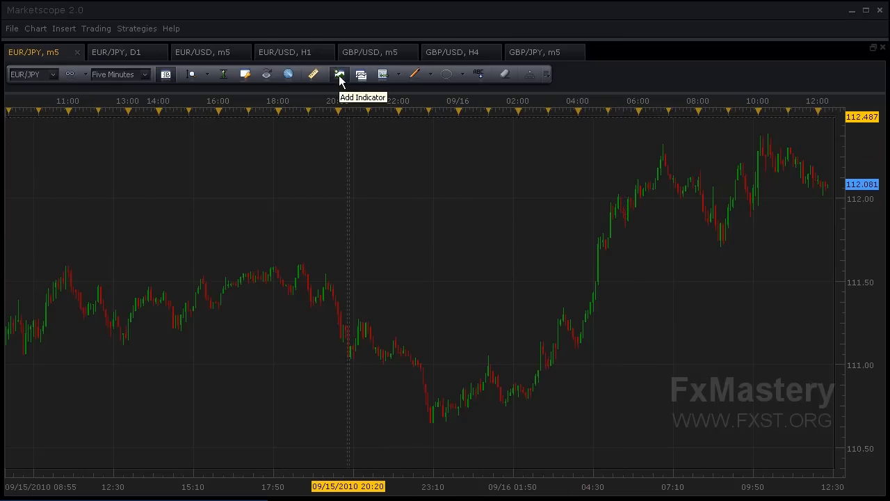
Open the Manage Custom Indicators dialog from the Add Indicator list.
left_click(337, 75)
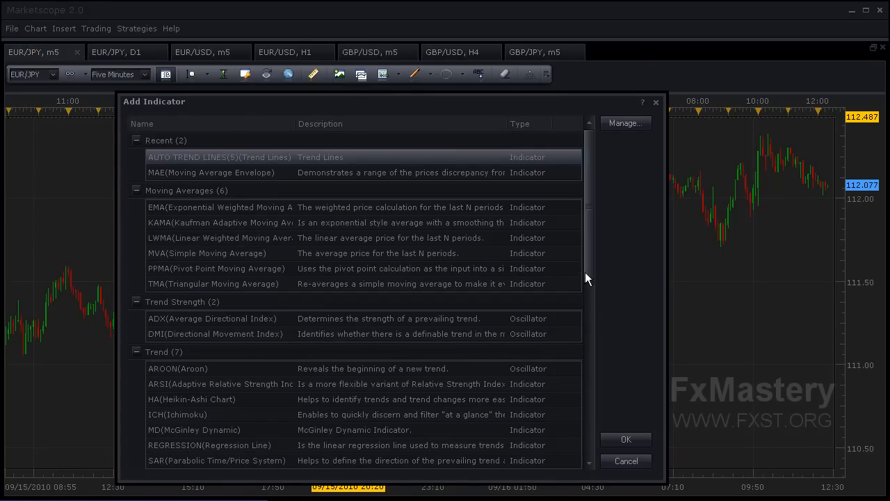
mouse_move(623, 190)
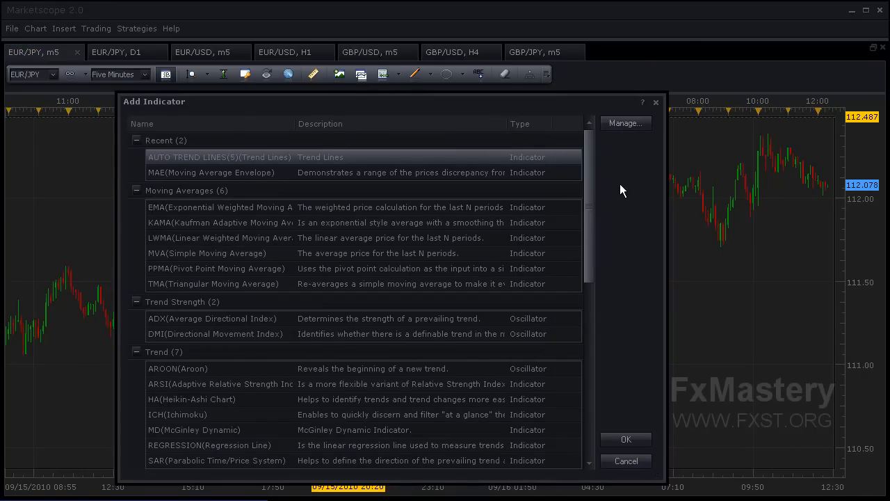
left_click(625, 123)
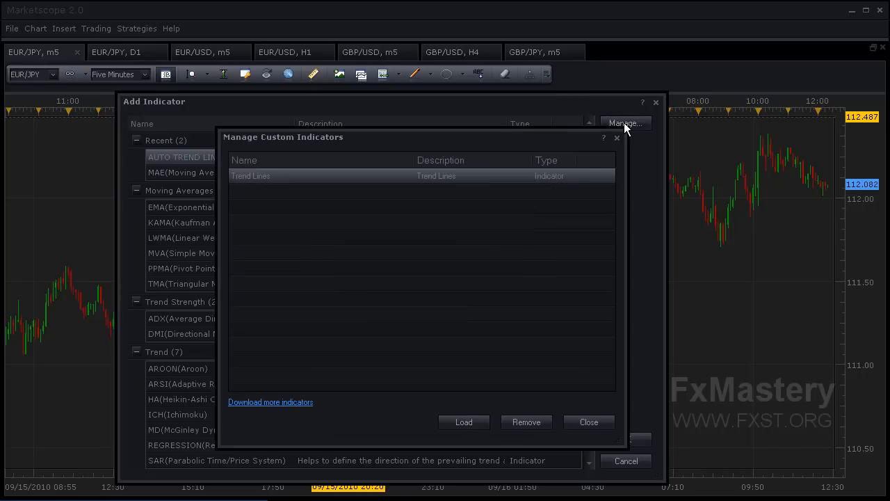
mouse_move(320, 267)
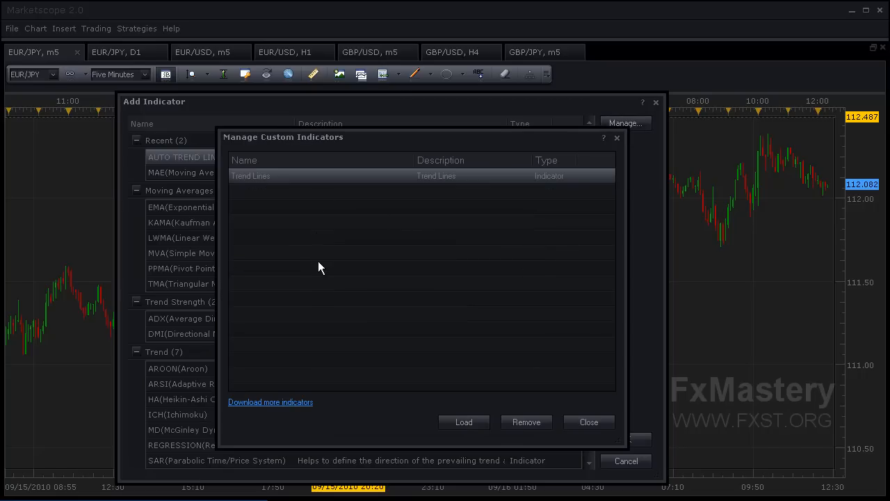
mouse_move(281, 424)
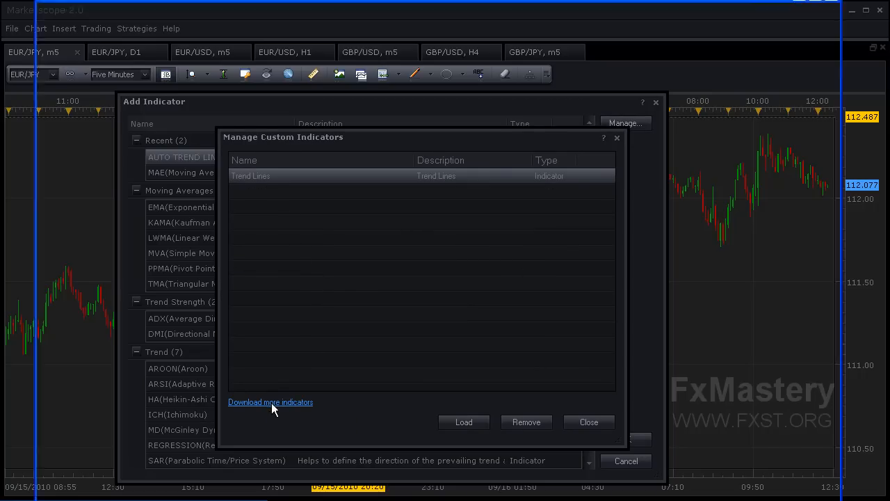
Search FXCodeBase's Custom Indicators forum for 'TRADING SESSIONS', returning 12 matches.
left_click(270, 402)
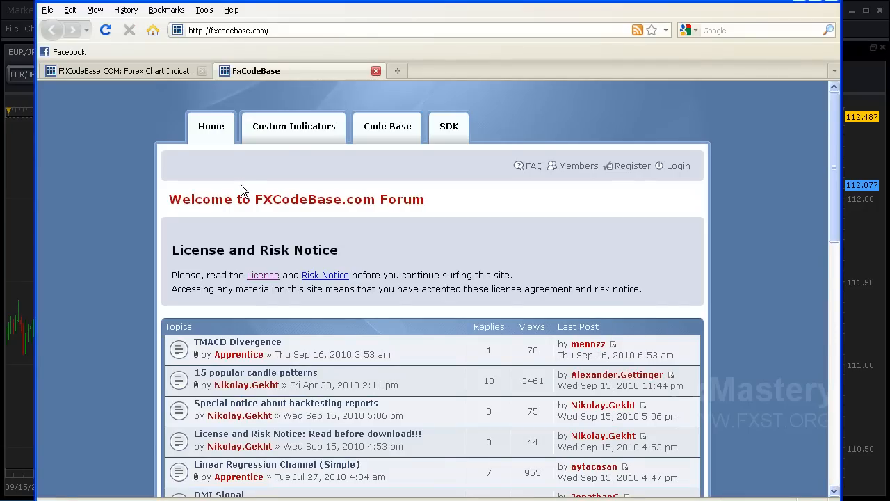
mouse_move(291, 132)
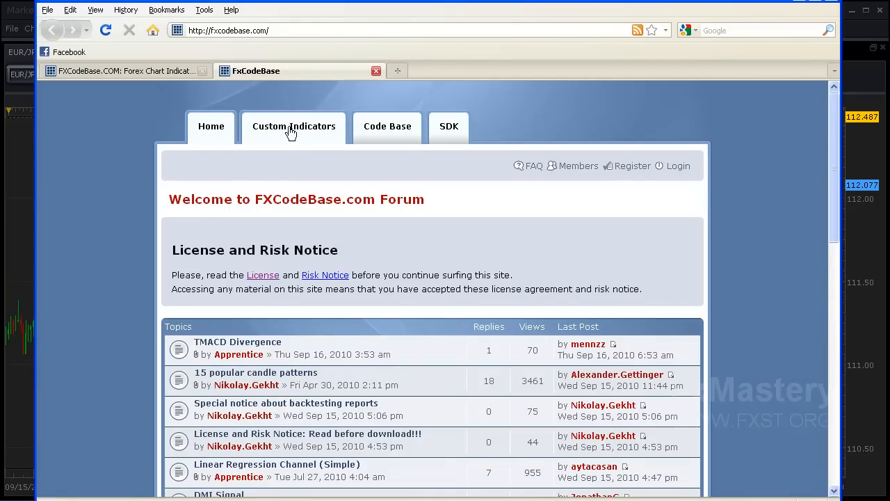
left_click(289, 131)
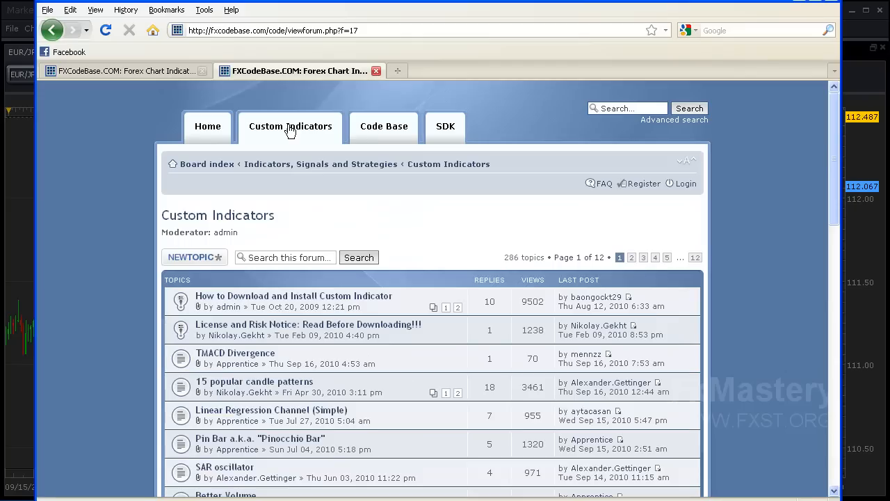
left_click(285, 257)
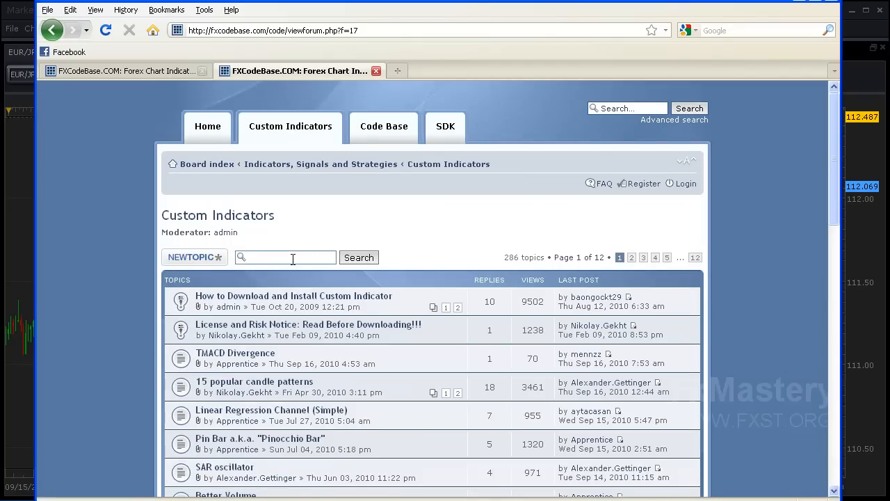
type("TRADING SESSIONS")
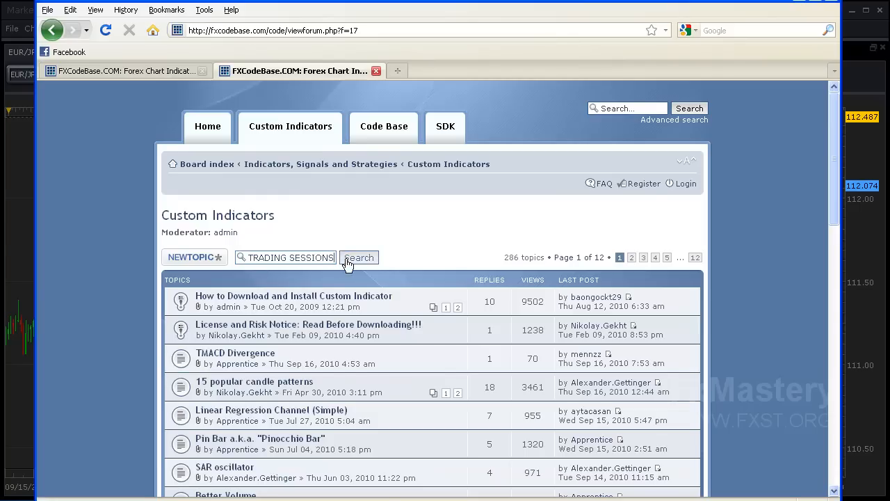
left_click(359, 256)
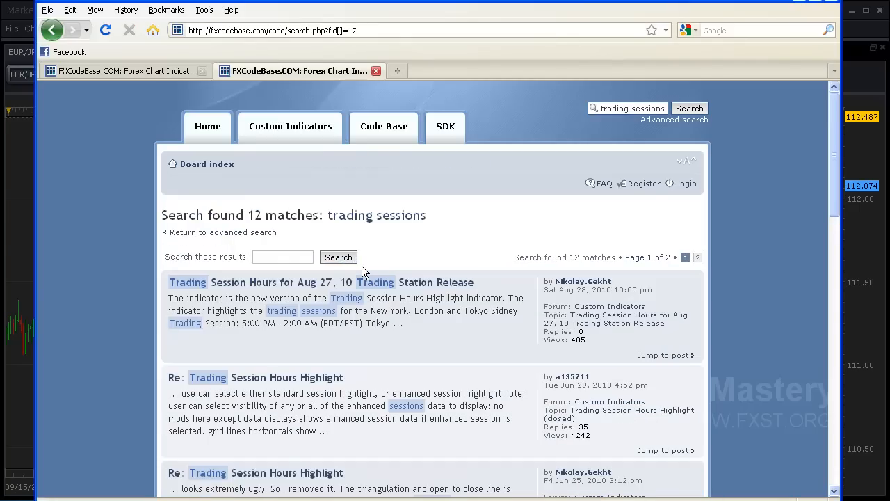
mouse_move(237, 293)
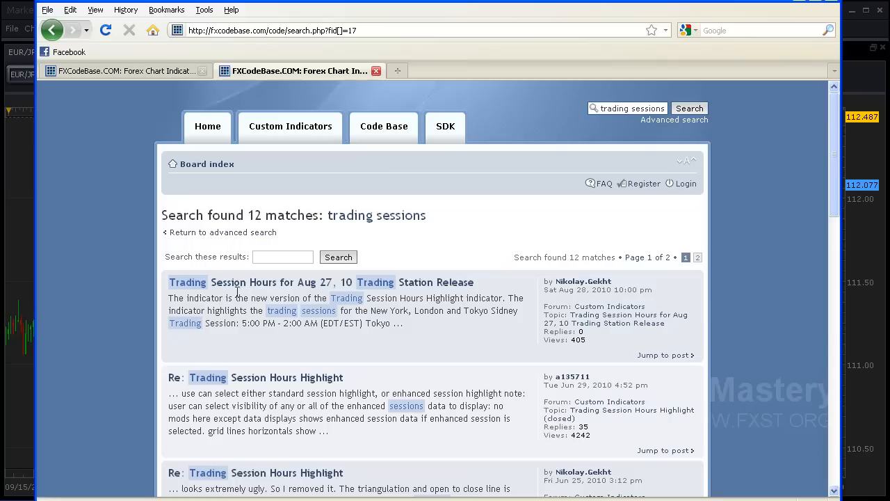
mouse_move(261, 287)
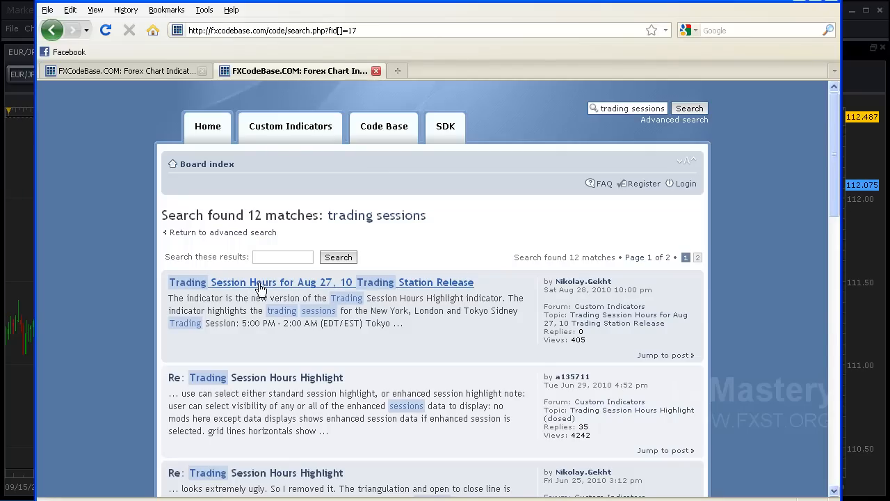
Save TRADESESSIONS.lua from the Trading Session Hours post and close the Downloads list.
left_click(257, 281)
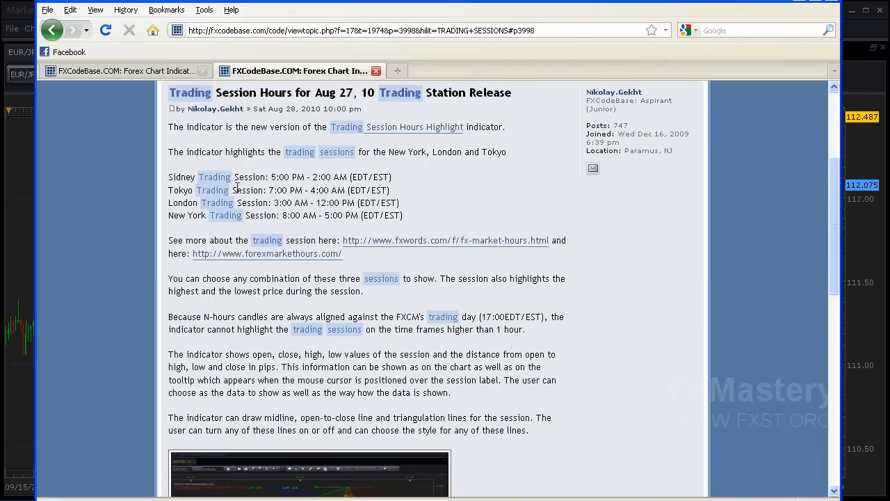
scroll("down", 3)
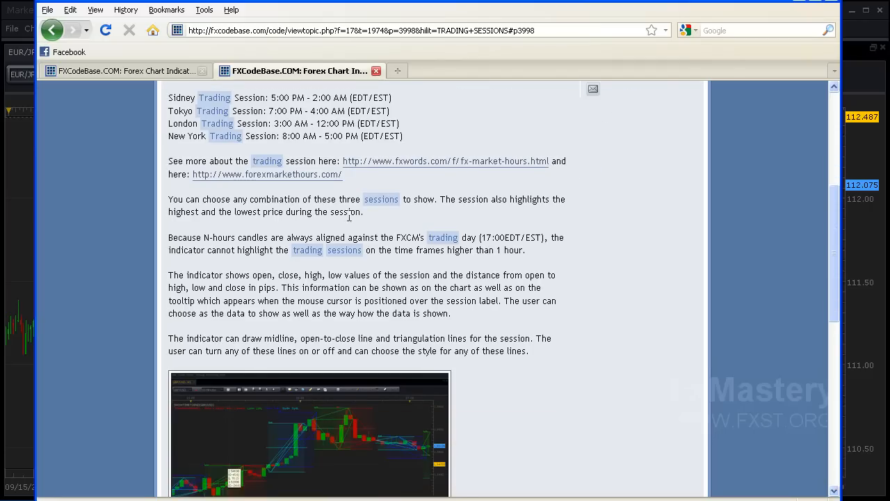
scroll("down", 3)
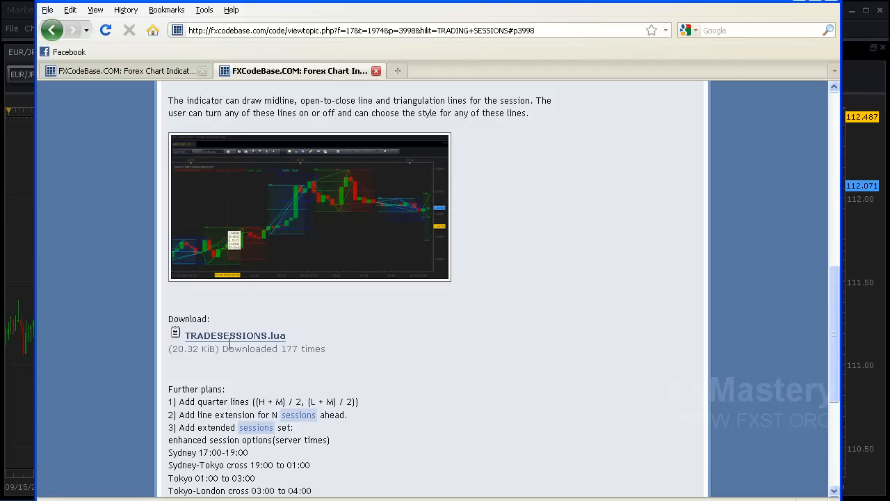
left_click(234, 335)
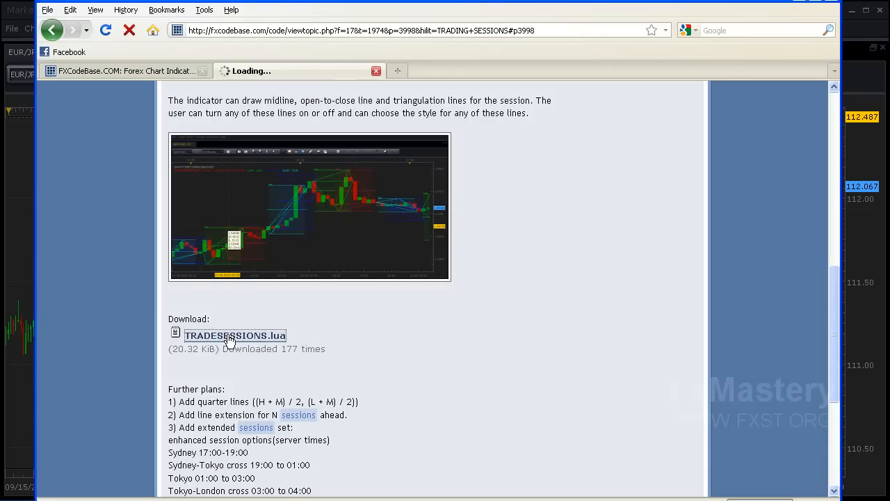
left_click(234, 335)
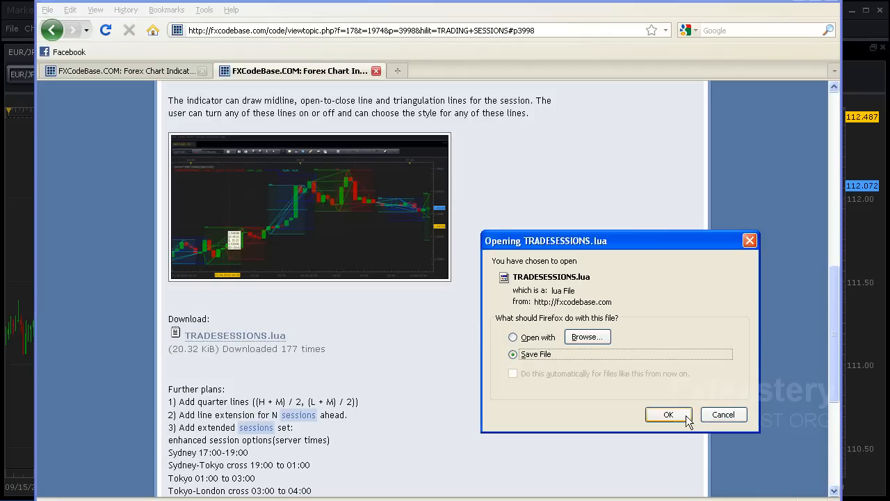
left_click(669, 414)
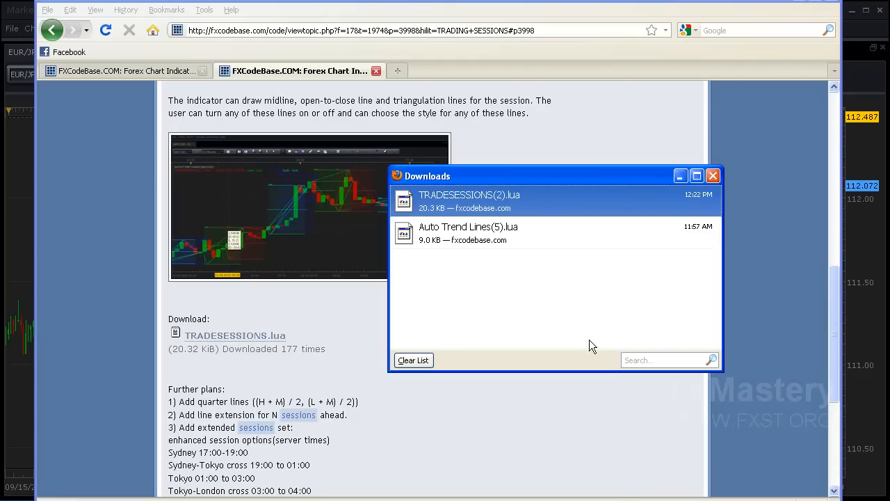
mouse_move(471, 184)
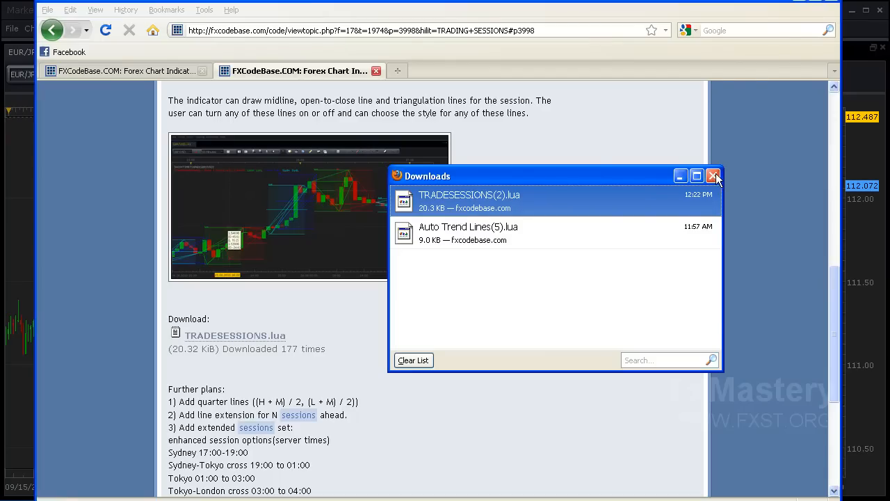
left_click(714, 176)
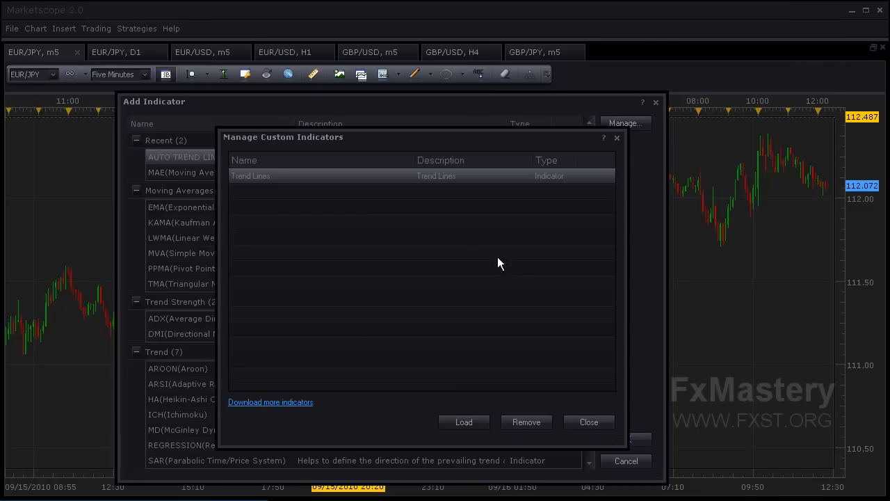
mouse_move(358, 309)
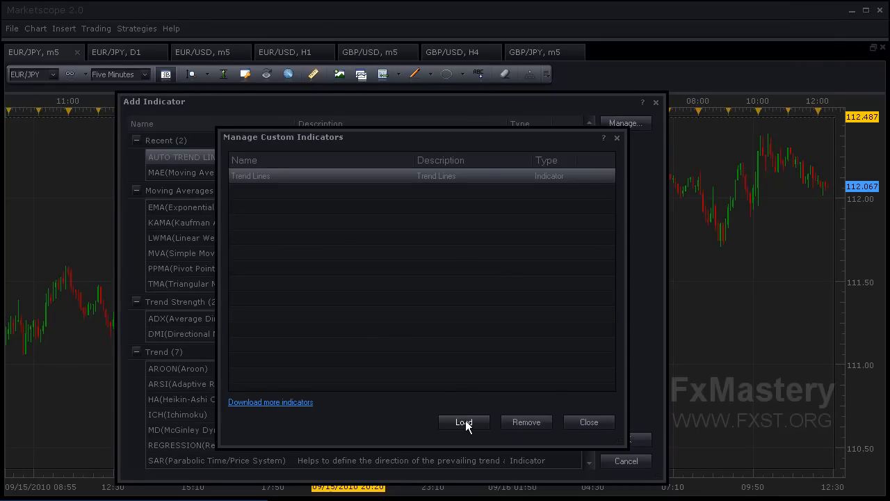
Load the TRADESESSIONS(2).lua file as a custom indicator, then close the manager.
left_click(463, 421)
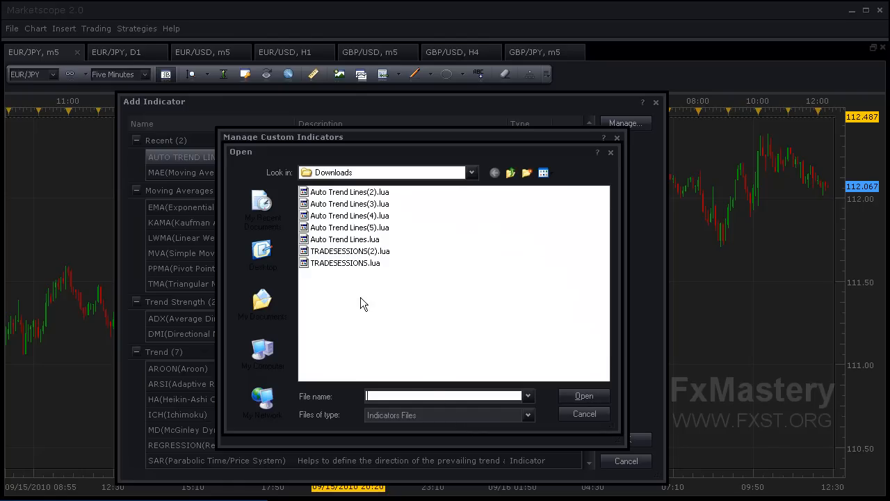
mouse_move(360, 262)
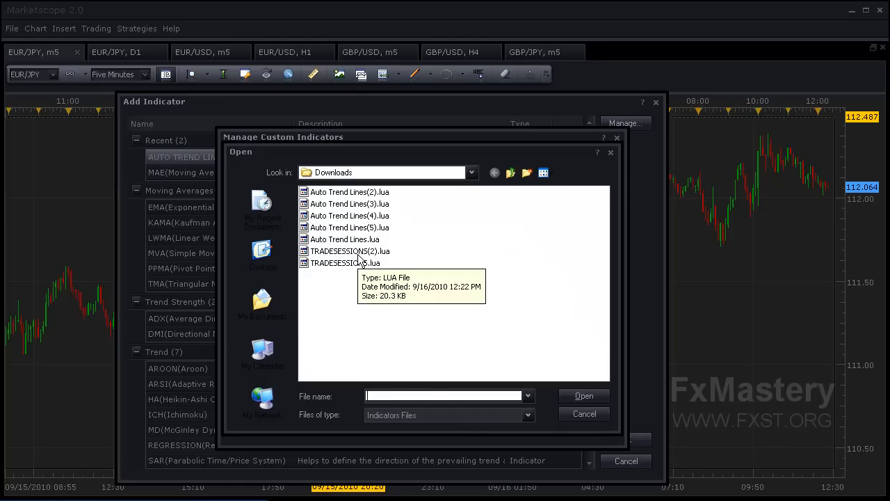
mouse_move(323, 334)
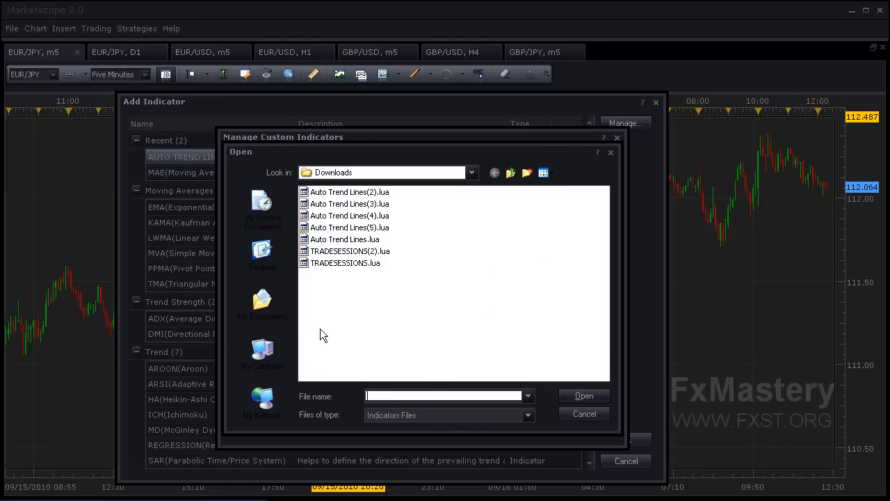
mouse_move(274, 310)
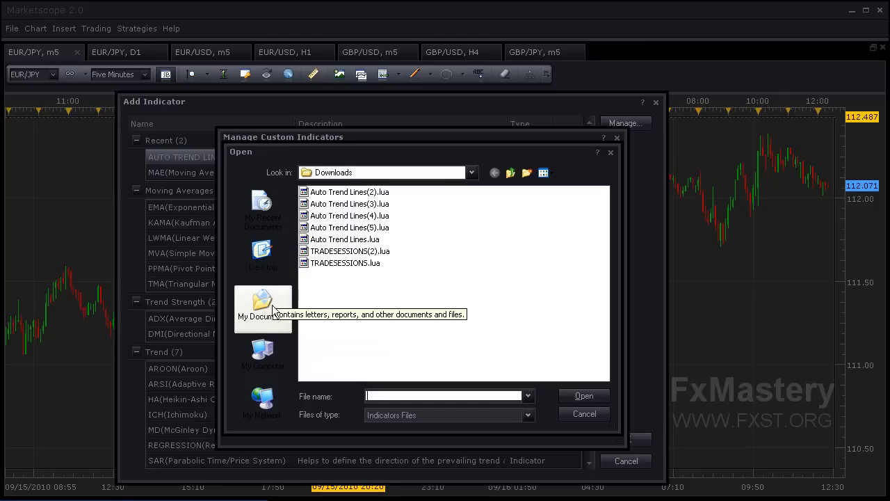
mouse_move(261, 282)
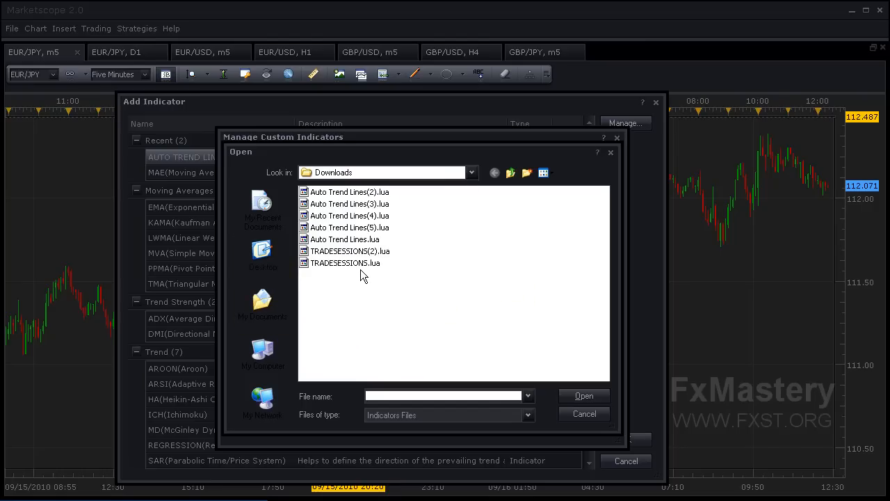
left_click(349, 251)
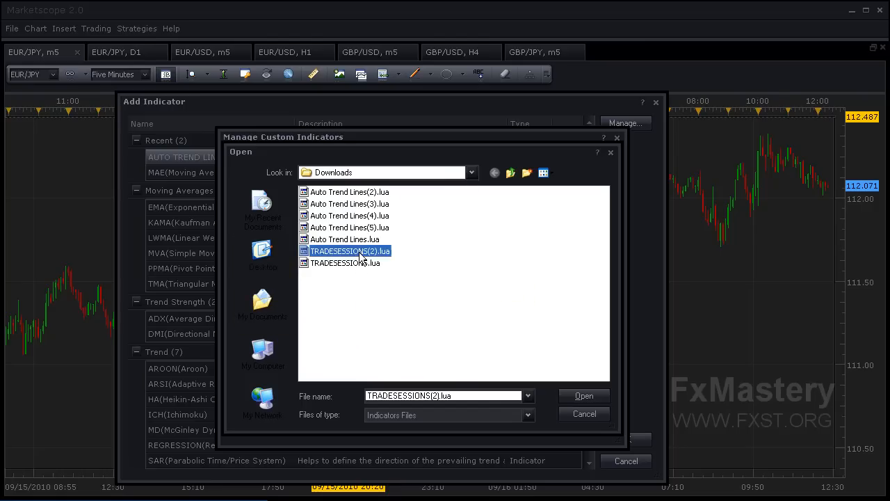
left_click(584, 396)
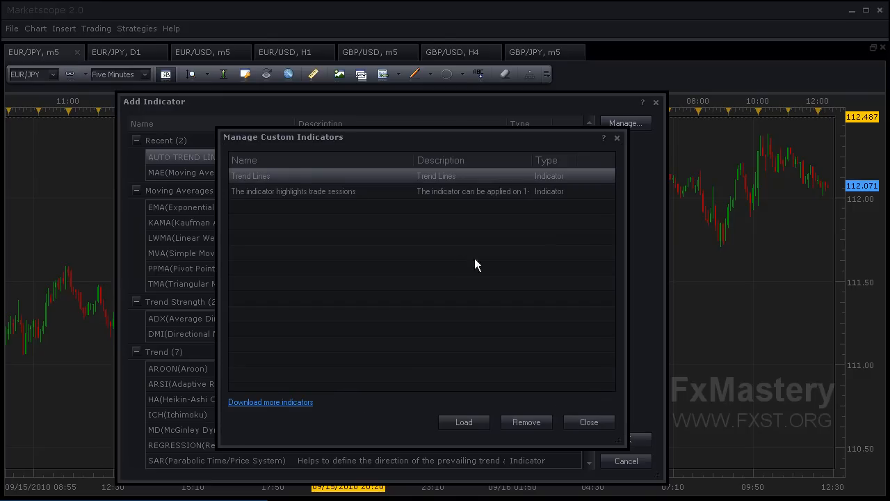
mouse_move(276, 200)
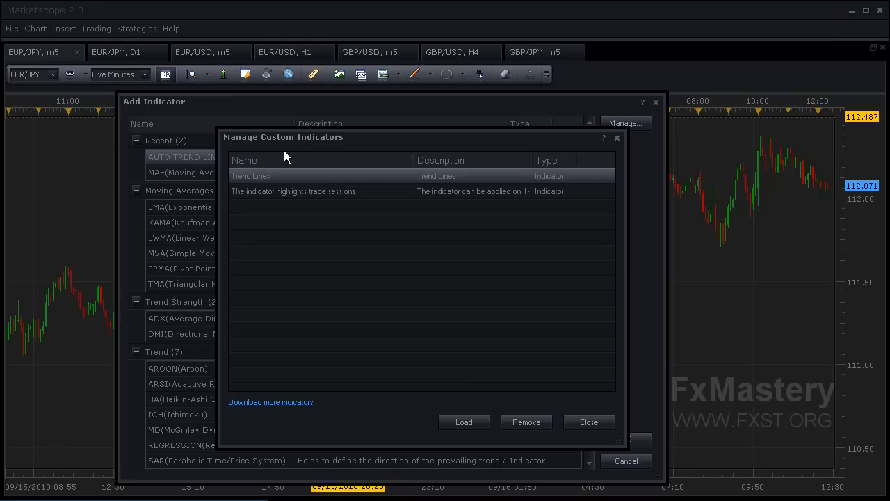
mouse_move(588, 422)
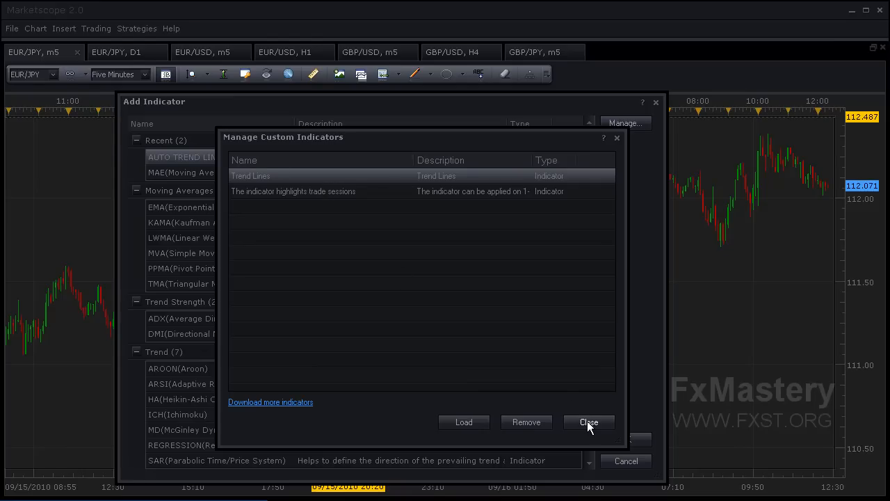
left_click(588, 421)
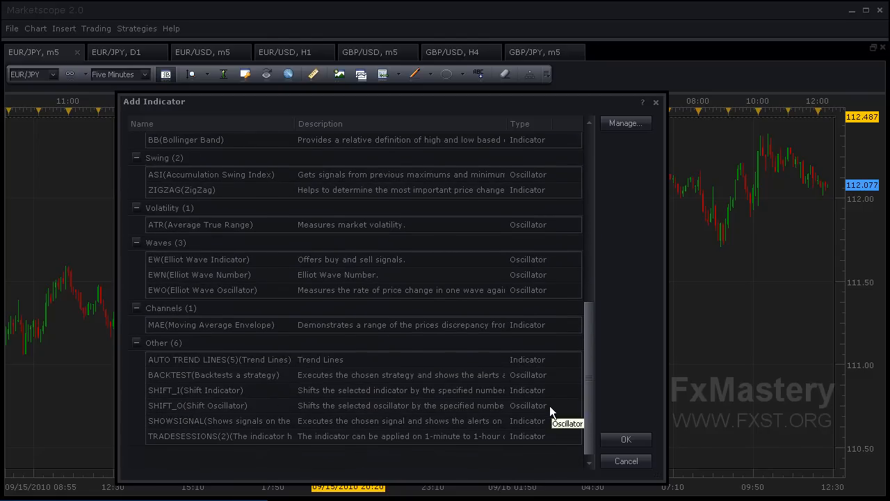
mouse_move(205, 439)
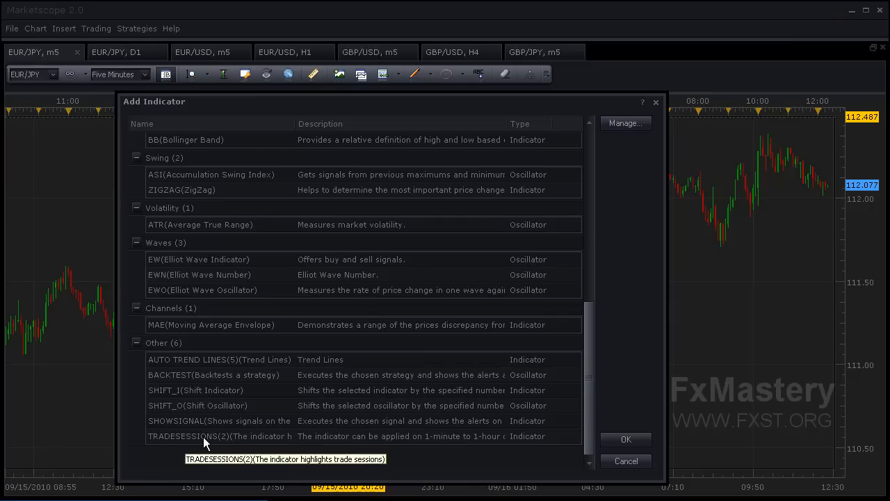
mouse_move(154, 351)
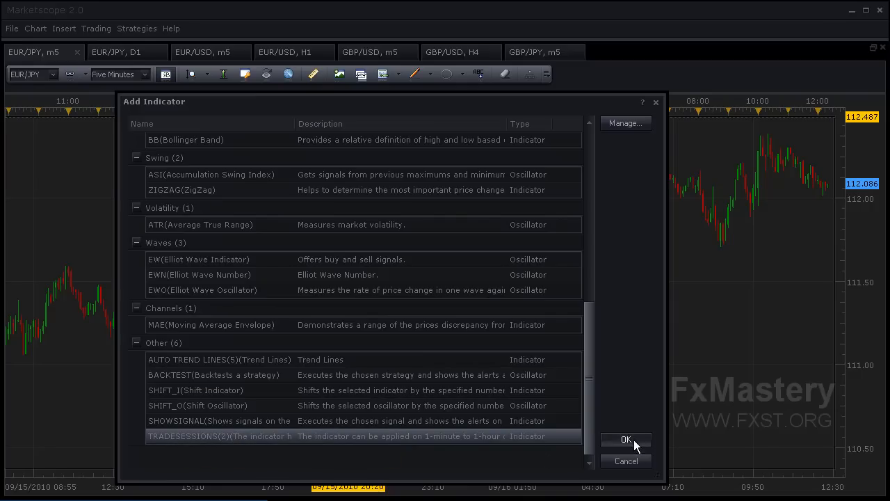
Add TRADESESSIONS(2) from the Other group to open its properties.
left_click(626, 440)
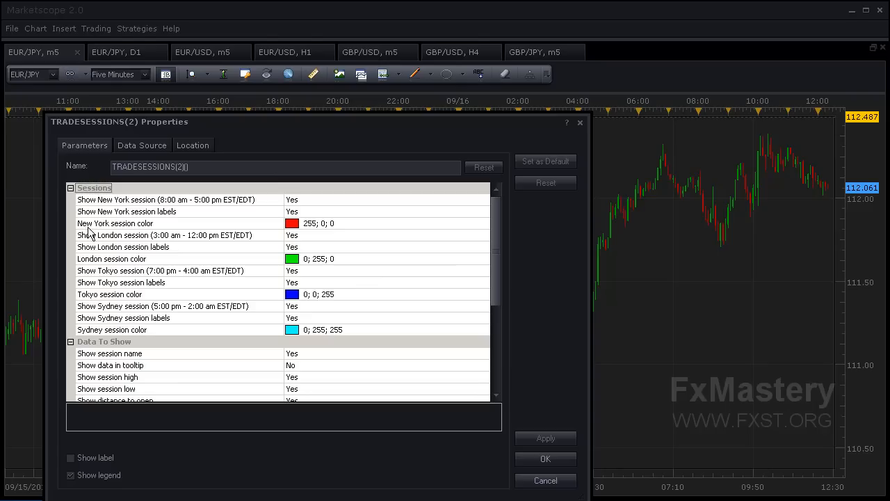
mouse_move(109, 270)
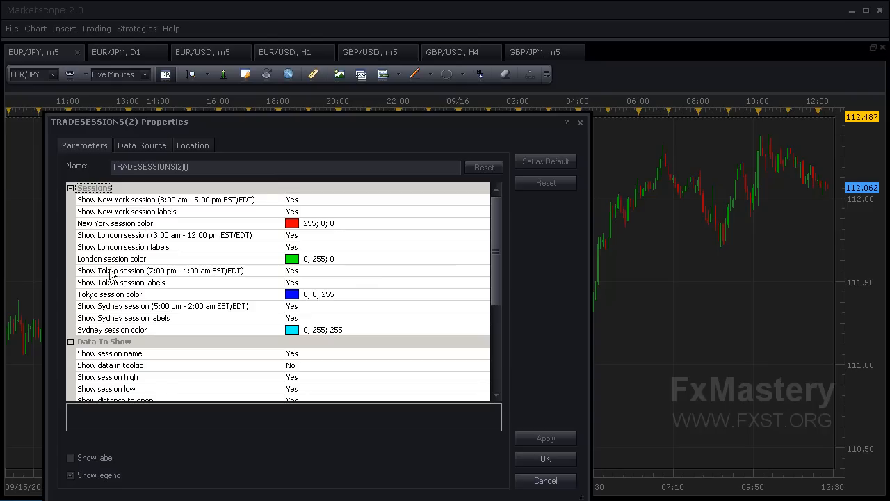
mouse_move(121, 298)
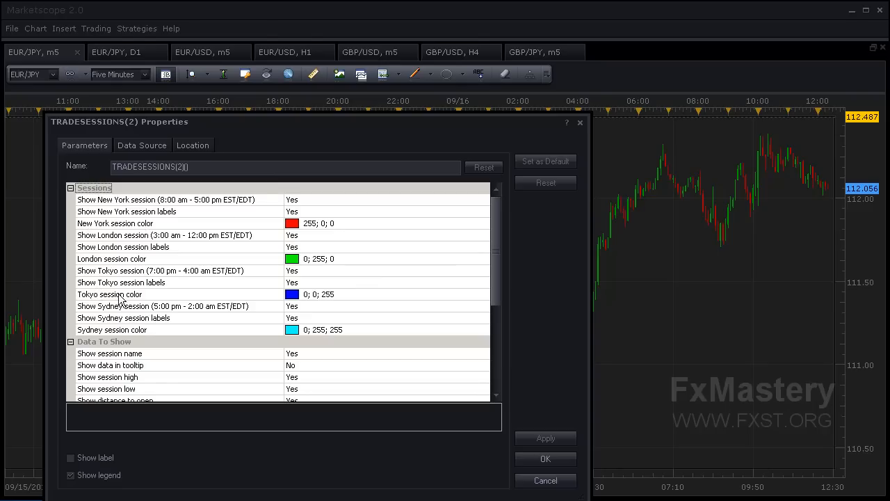
mouse_move(126, 318)
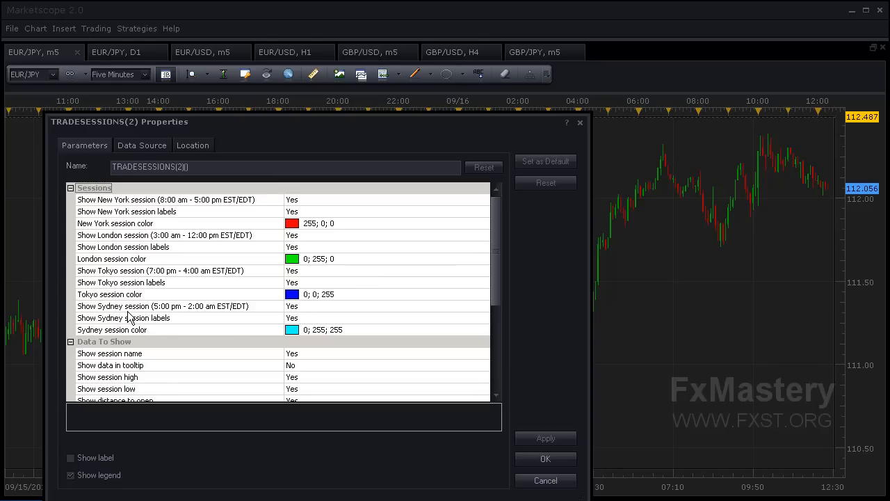
mouse_move(472, 319)
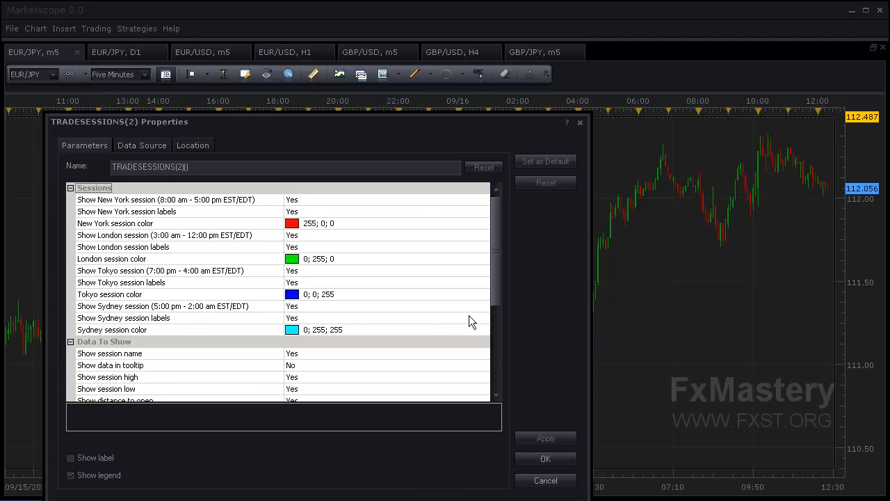
scroll("down", 3)
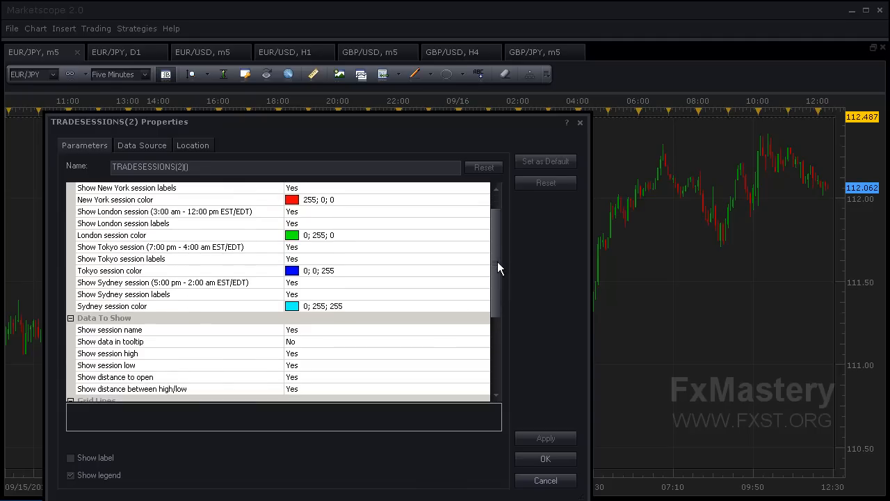
scroll("down", 3)
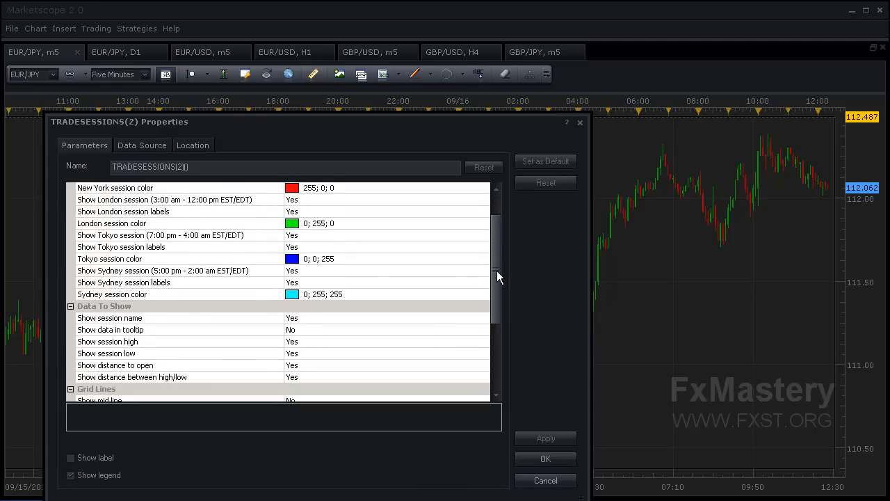
scroll("down", 3)
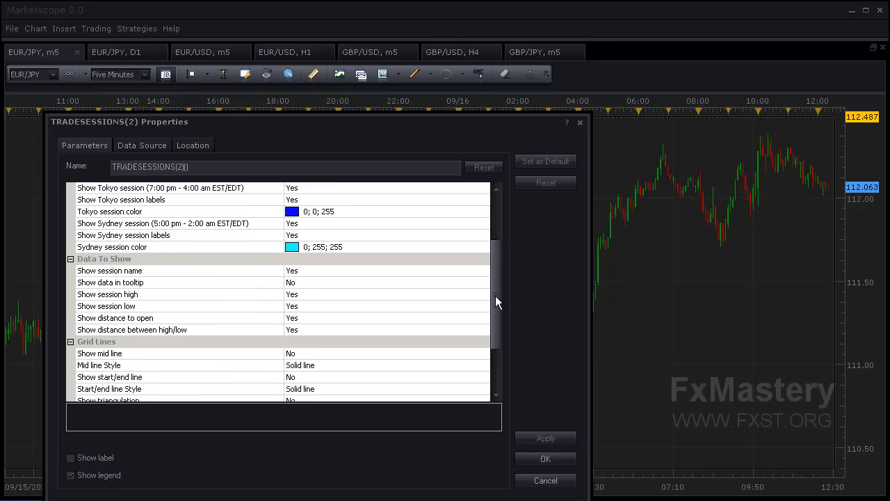
mouse_move(201, 320)
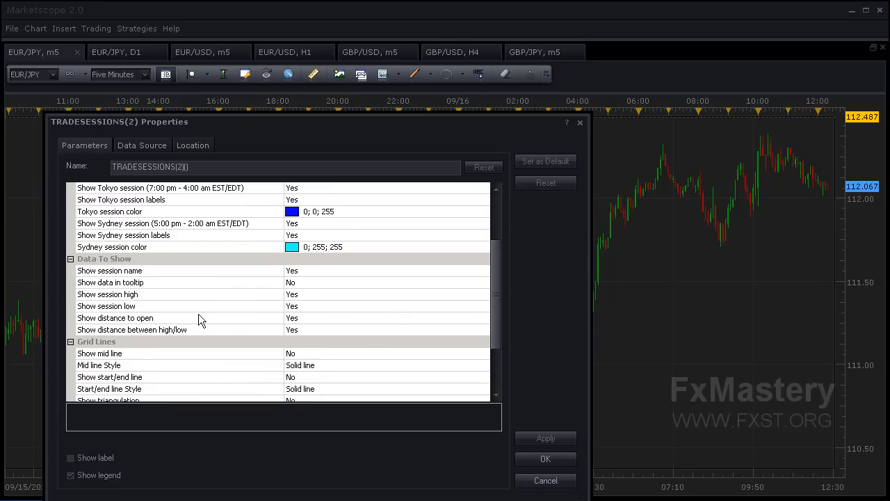
scroll("down", 3)
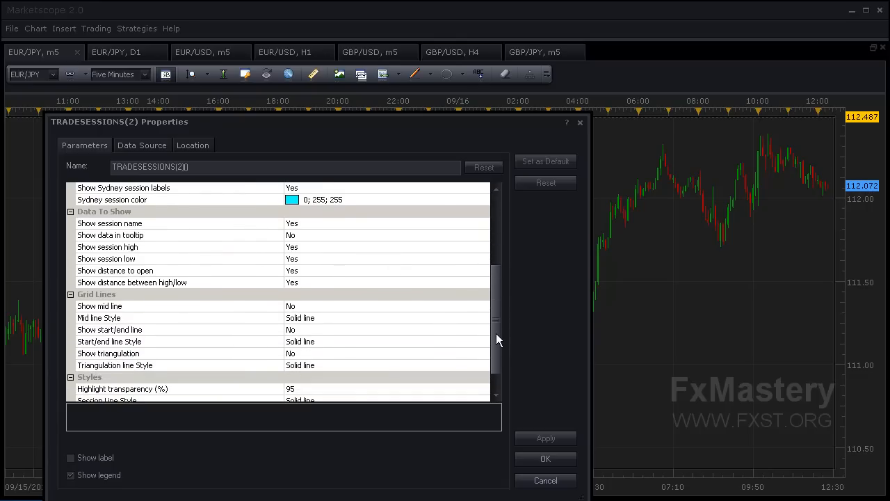
mouse_move(148, 260)
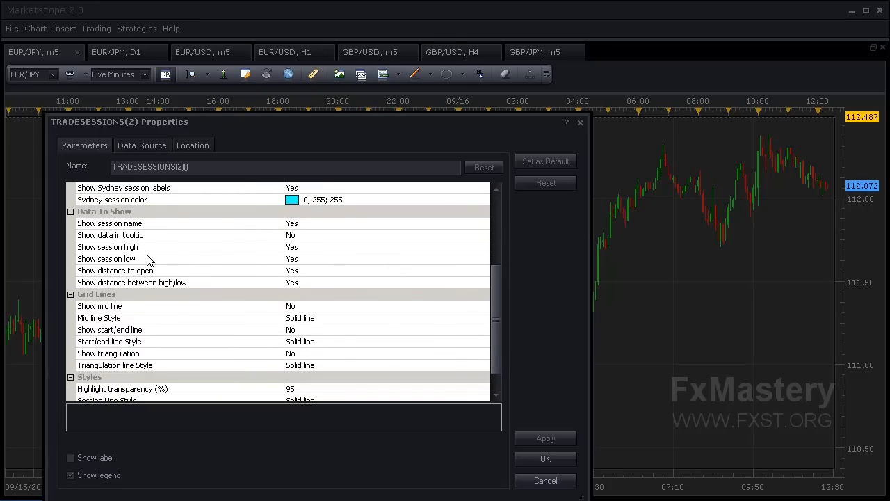
mouse_move(138, 248)
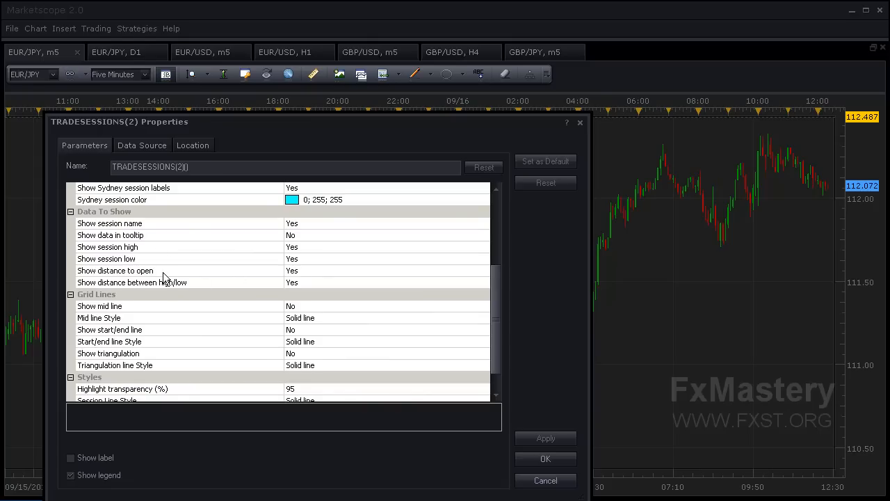
mouse_move(141, 292)
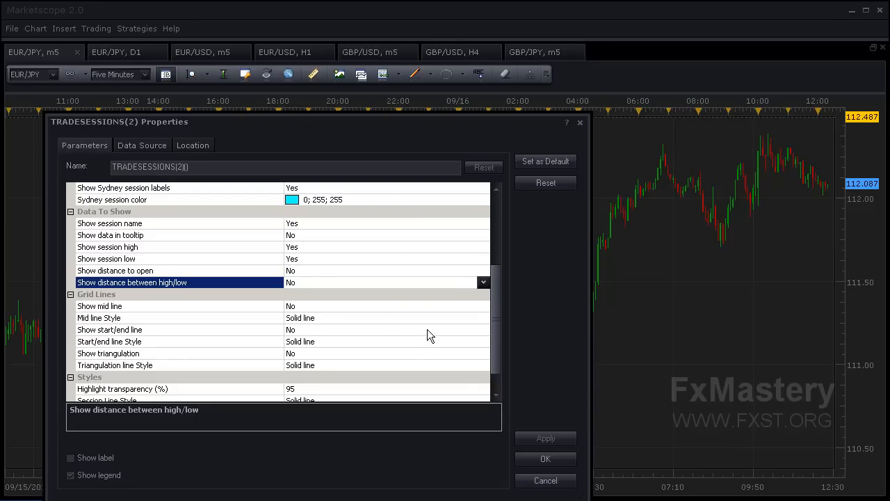
Turn off both distance options and set highlight transparency to 90.
scroll("down", 3)
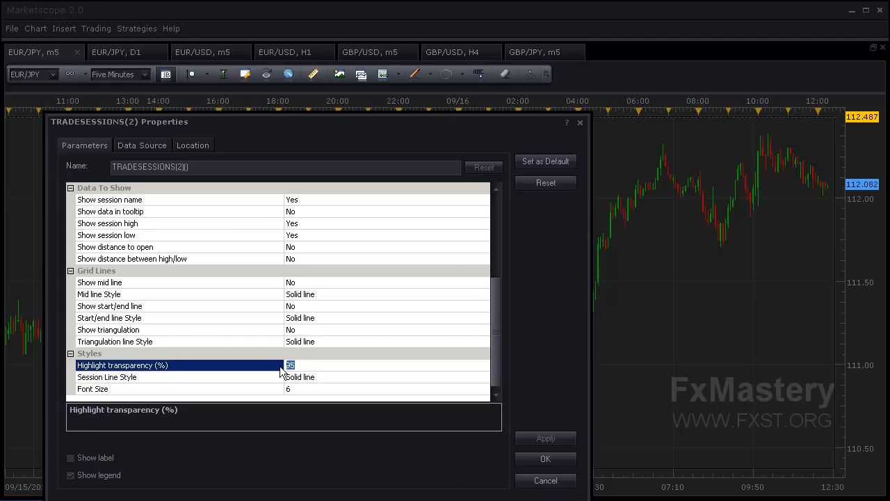
type("90")
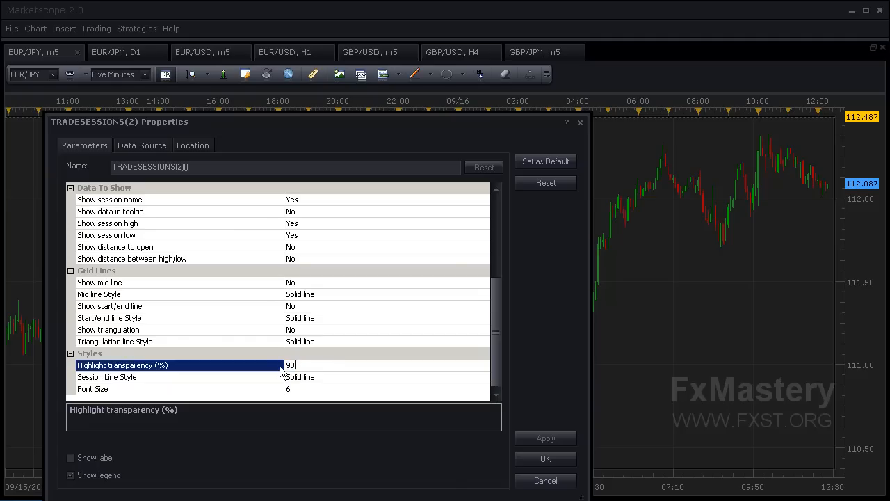
mouse_move(297, 397)
type("10")
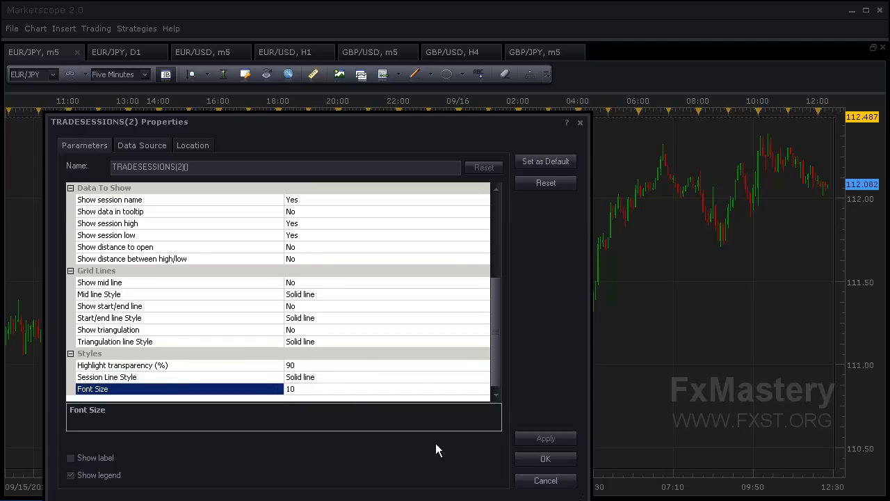
Confirm the TRADESESSIONS(2) properties to draw session boxes on the EUR/JPY chart.
left_click(544, 458)
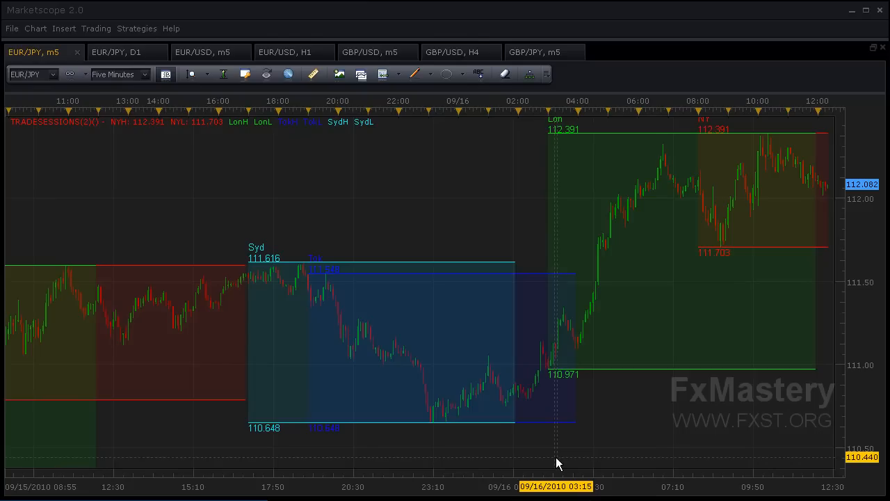
mouse_move(634, 243)
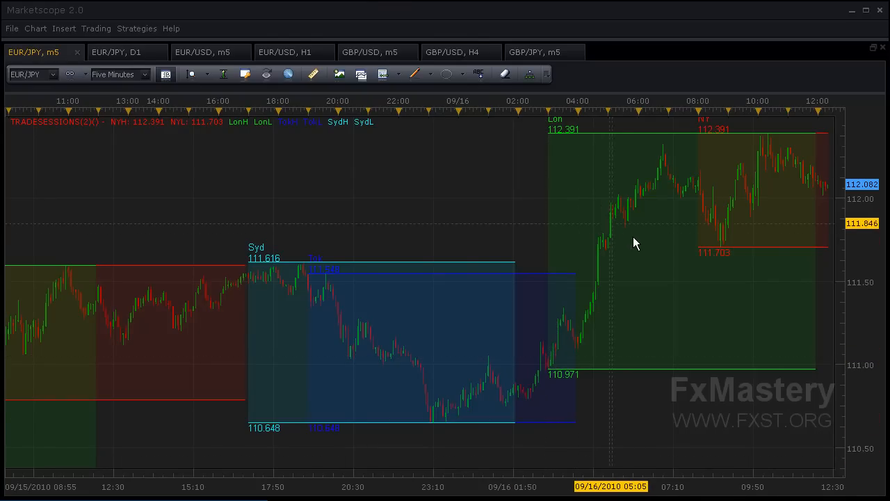
mouse_move(669, 165)
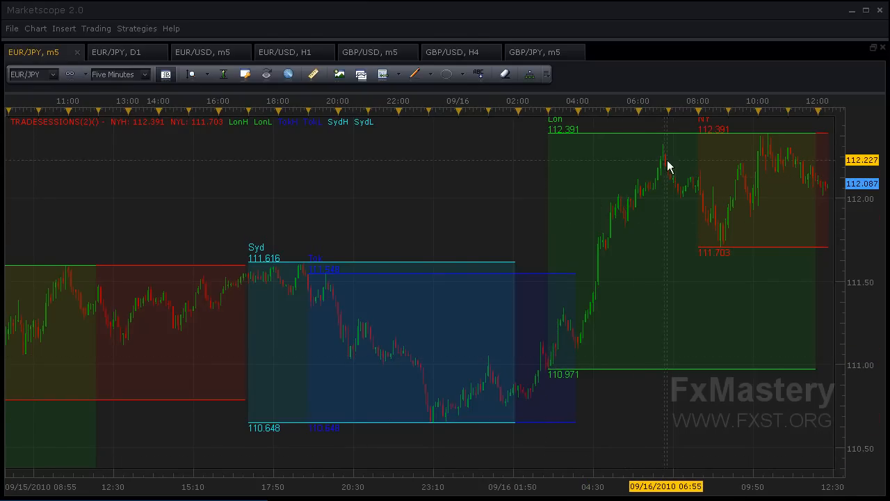
mouse_move(261, 273)
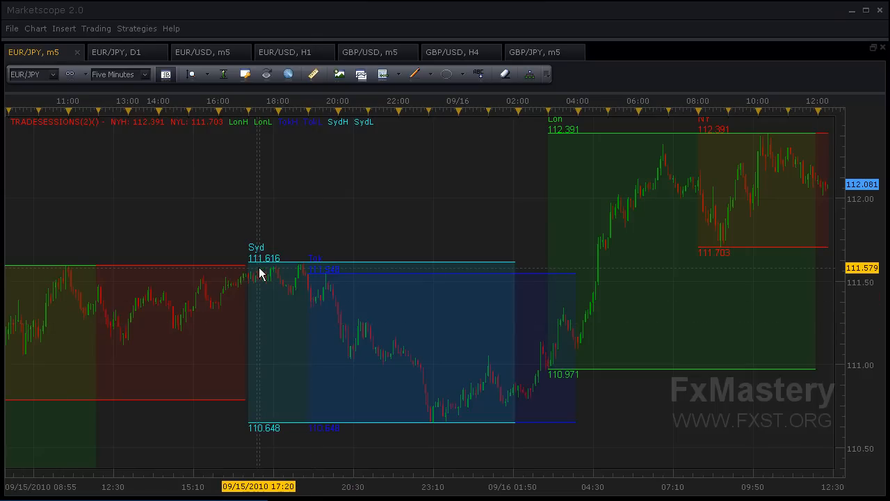
mouse_move(259, 257)
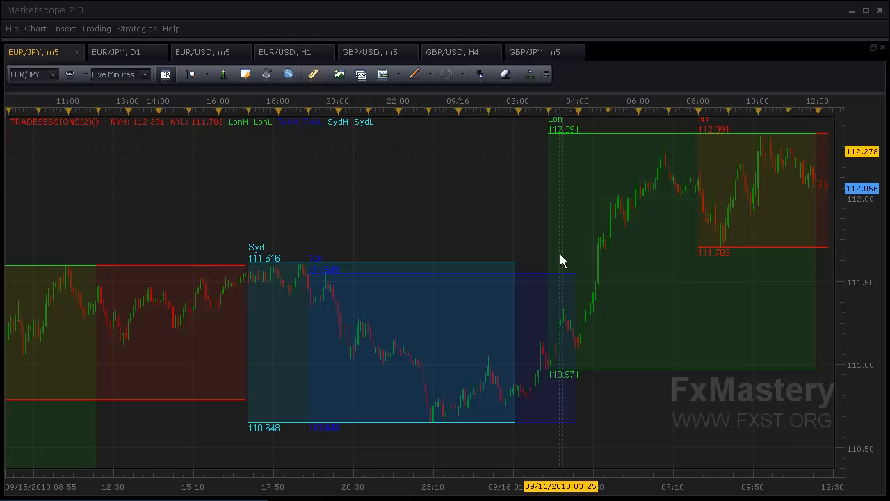
mouse_move(579, 142)
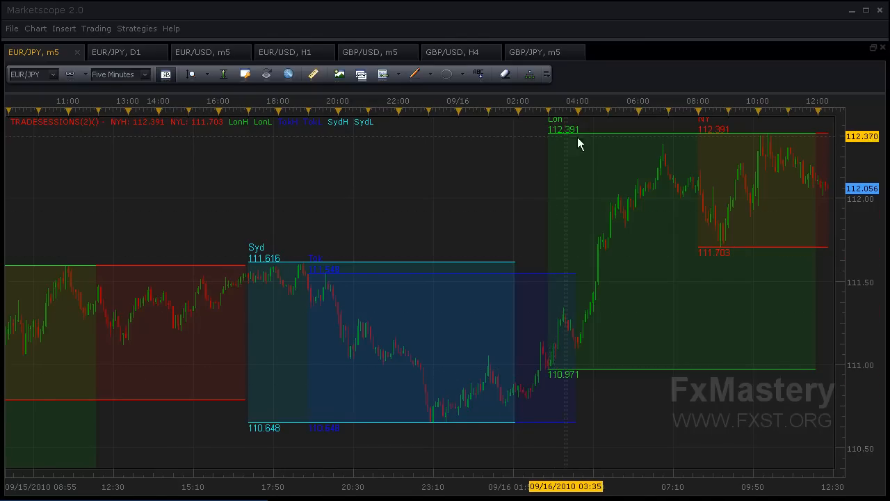
mouse_move(743, 172)
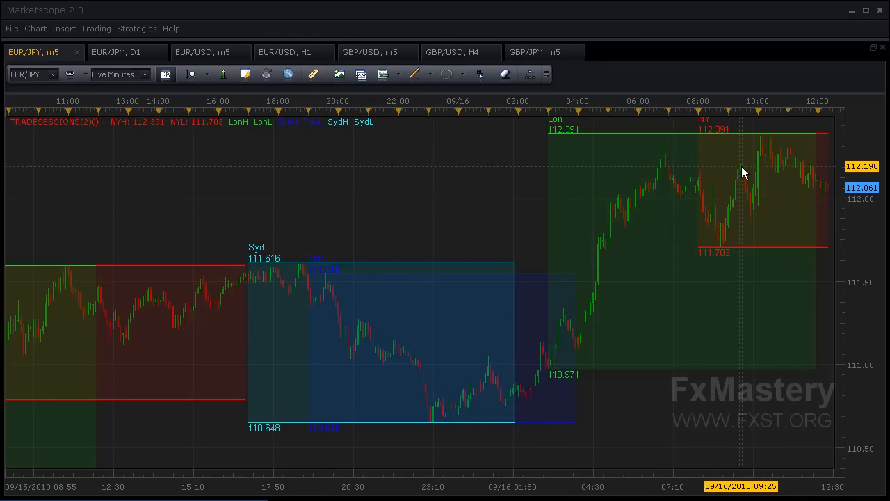
mouse_move(738, 262)
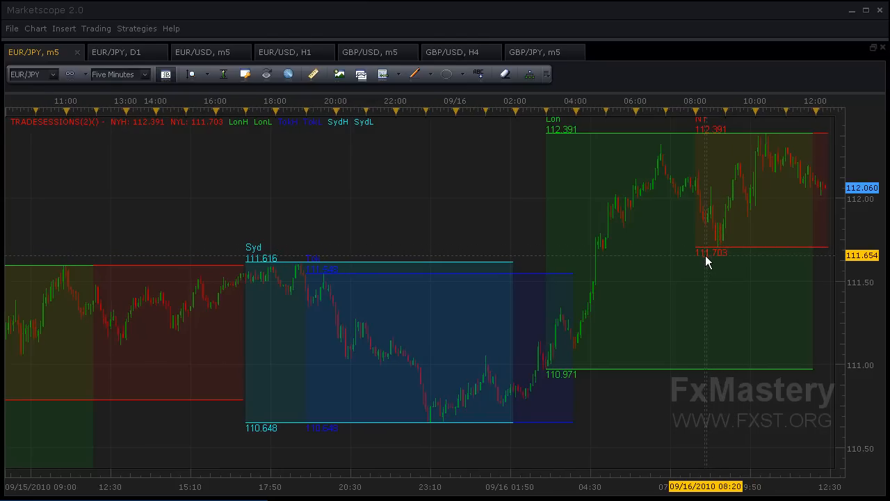
mouse_move(707, 263)
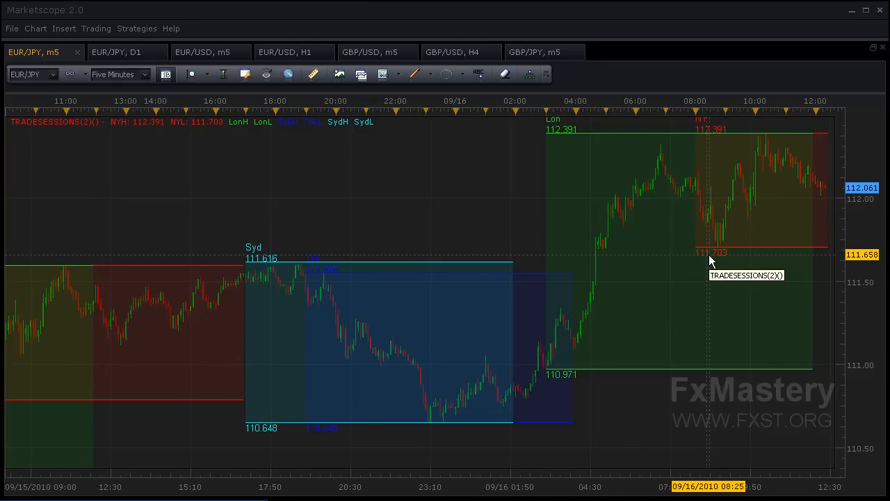
mouse_move(704, 265)
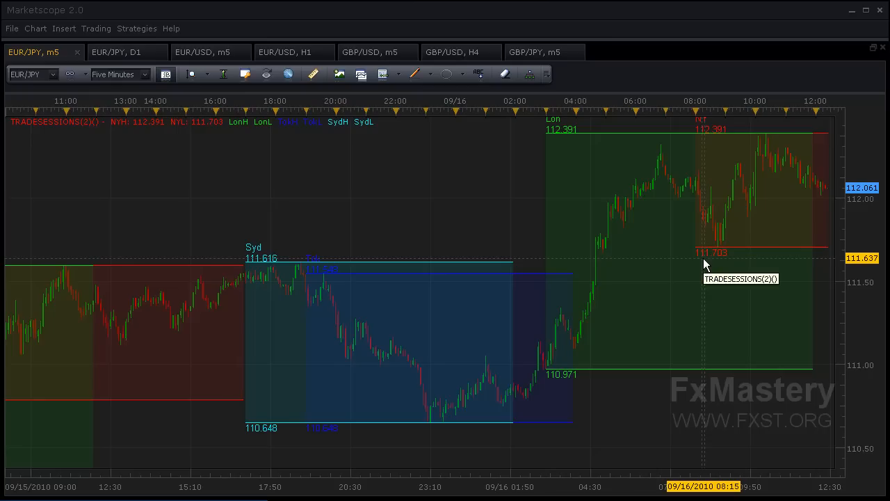